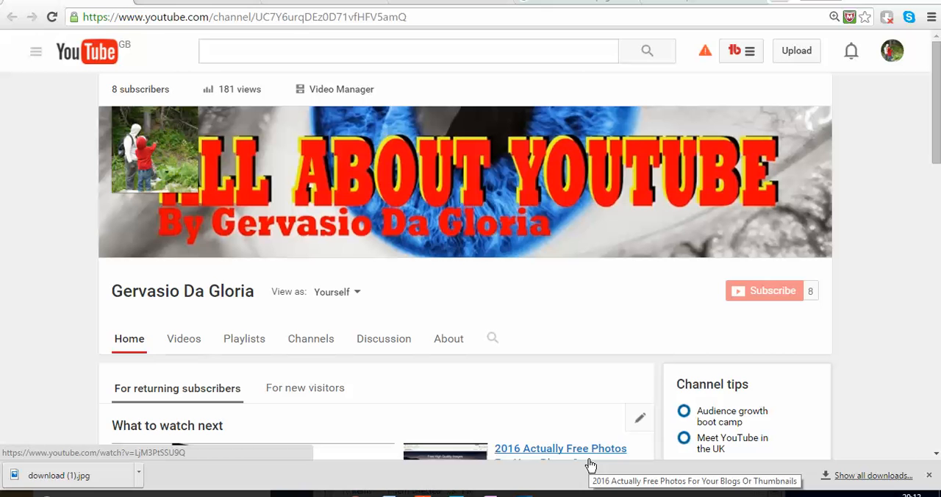
{"action": "mouse_move", "coordinate": [470, 432]}
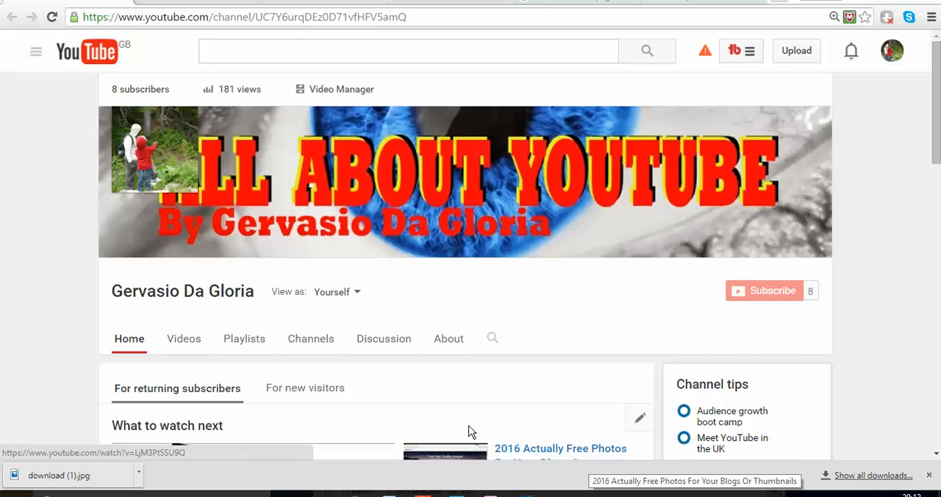
{"action": "mouse_move", "coordinate": [59, 72]}
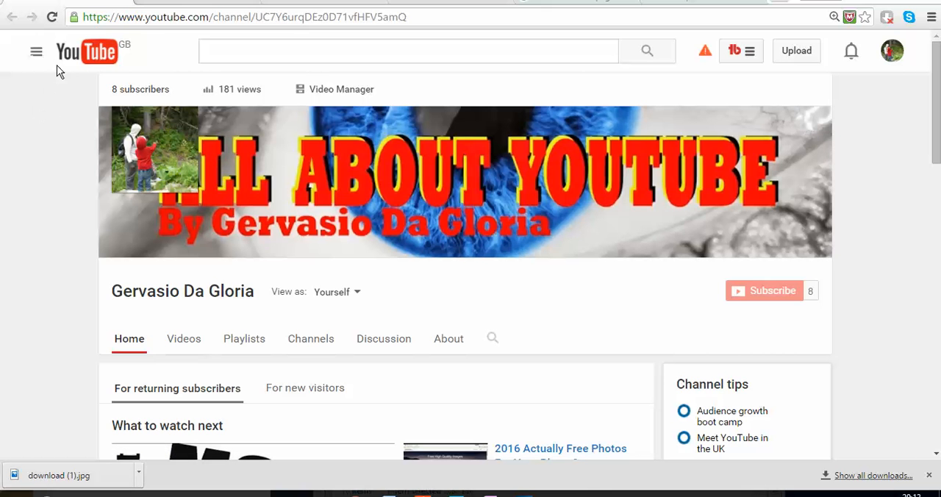
Go to the user's own channel page and enter Creator Studio via Video Manager.
{"action": "left_click", "coordinate": [35, 51]}
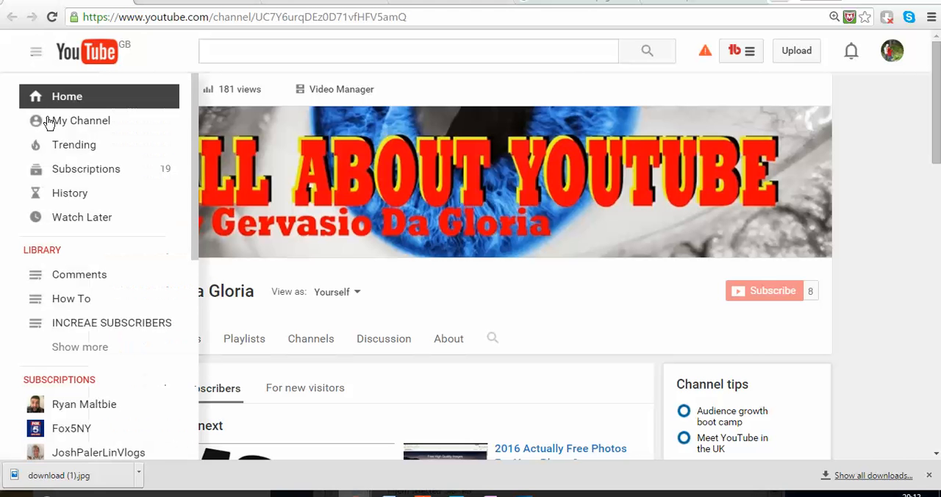
{"action": "mouse_move", "coordinate": [81, 120]}
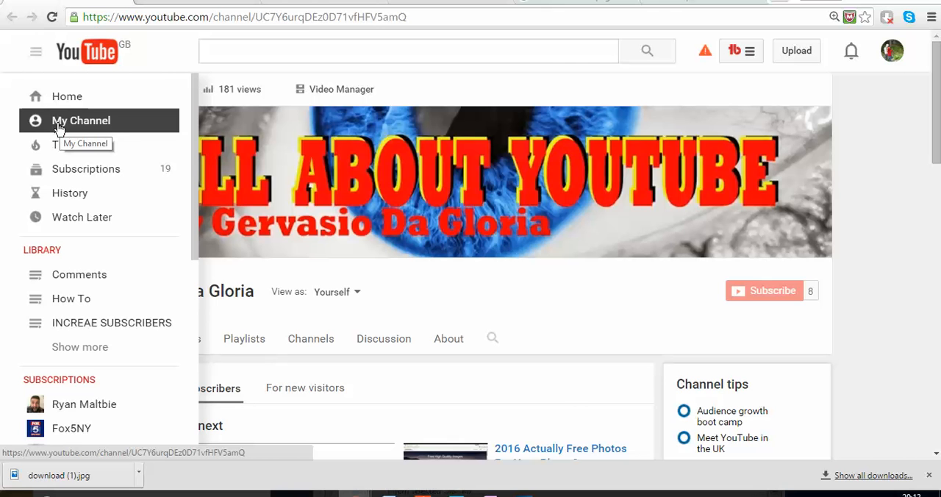
{"action": "left_click", "coordinate": [81, 120]}
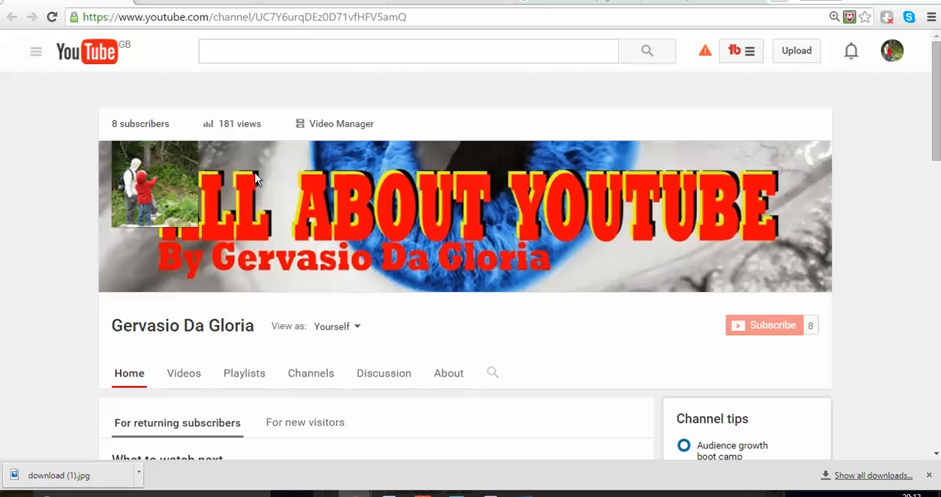
{"action": "scroll", "scroll_direction": "down", "scroll_amount": 3}
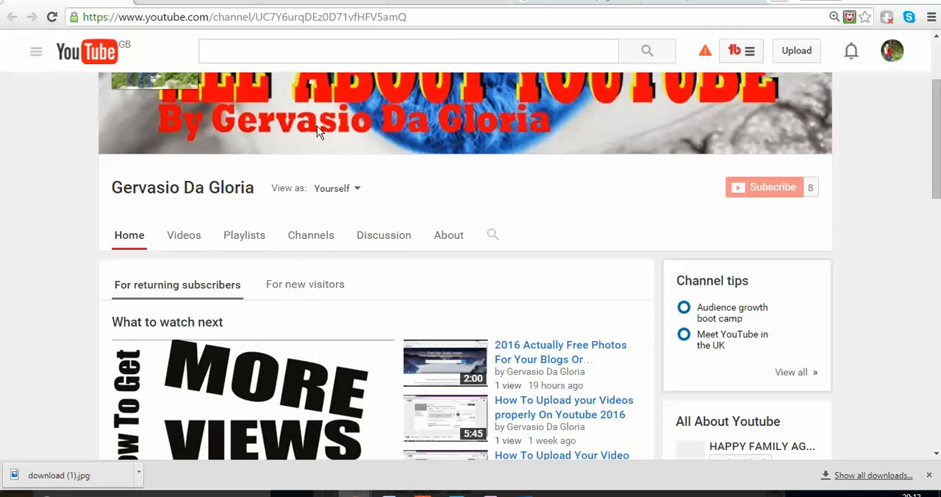
{"action": "scroll", "scroll_direction": "down", "scroll_amount": 3}
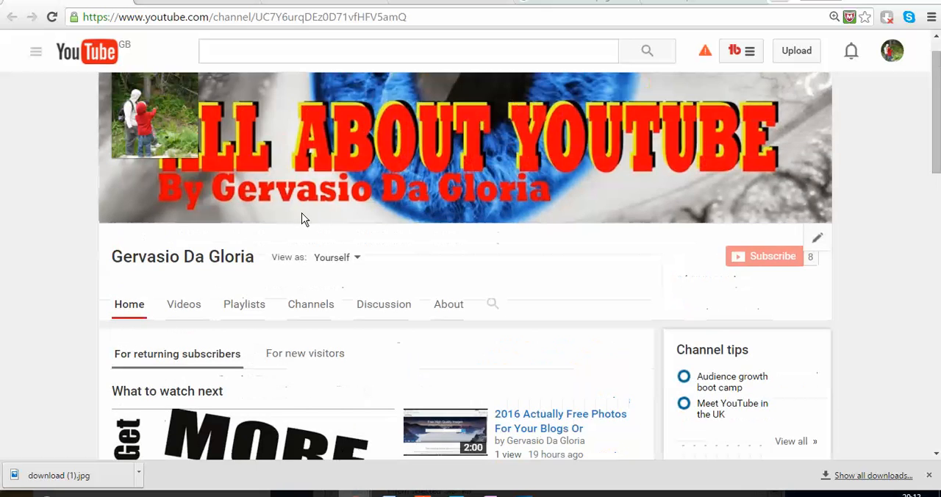
{"action": "scroll", "scroll_direction": "down", "scroll_amount": 3}
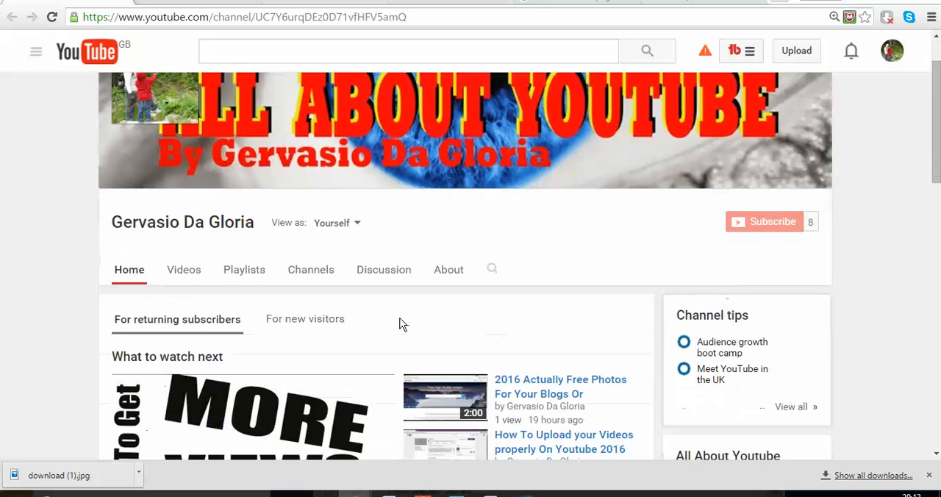
{"action": "scroll", "scroll_direction": "down", "scroll_amount": 3}
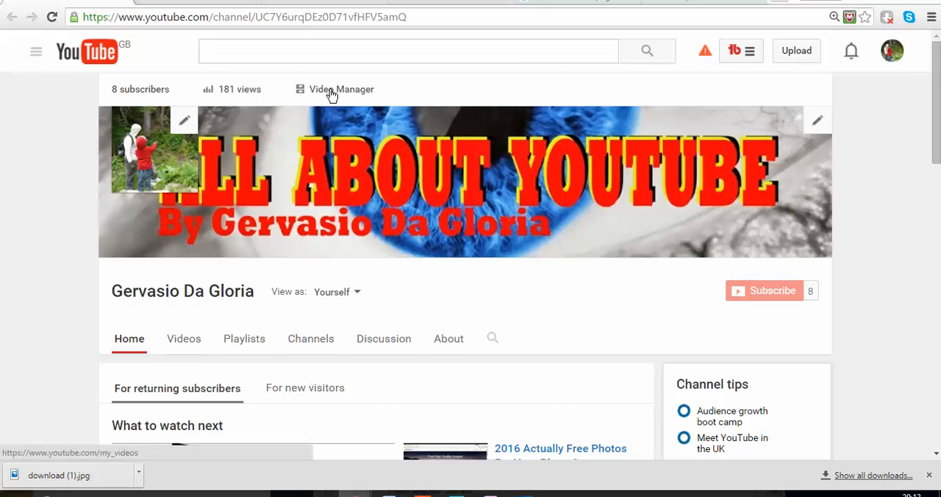
{"action": "left_click", "coordinate": [341, 88]}
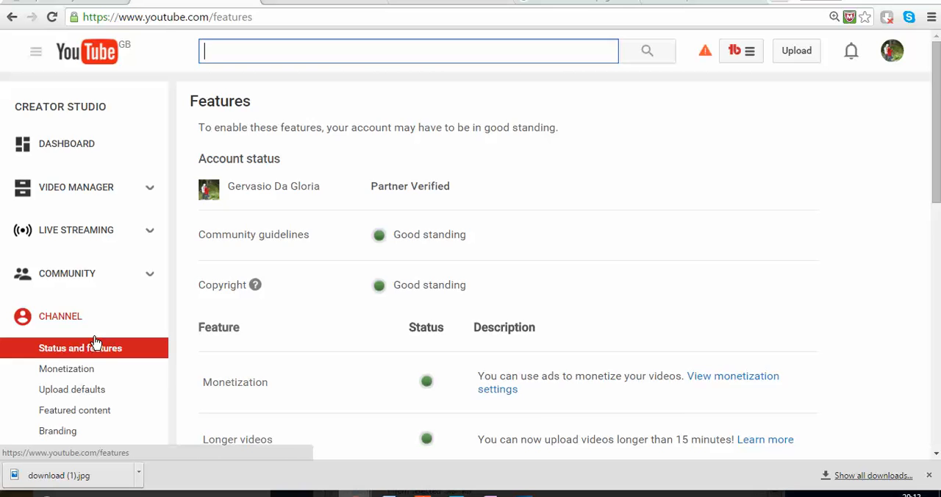
Navigate to Channel > Branding in the Creator Studio sidebar.
{"action": "scroll", "scroll_direction": "down", "scroll_amount": 3}
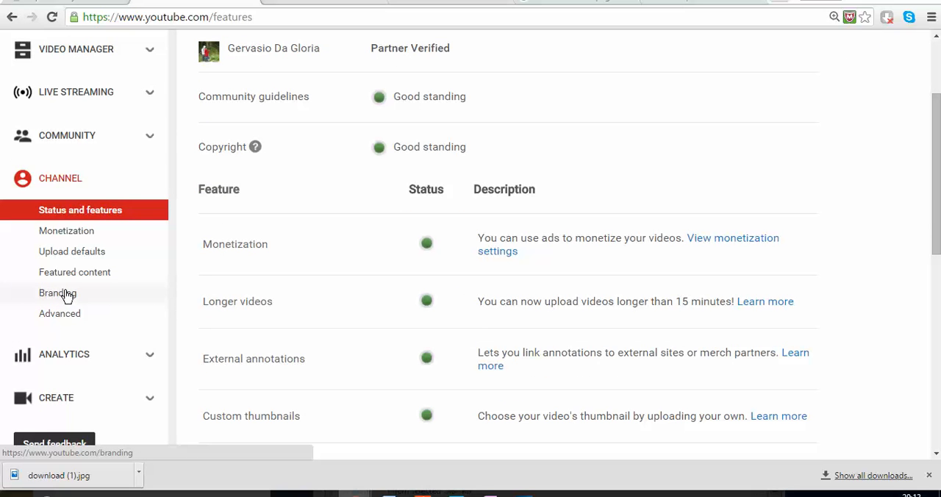
{"action": "left_click", "coordinate": [58, 293]}
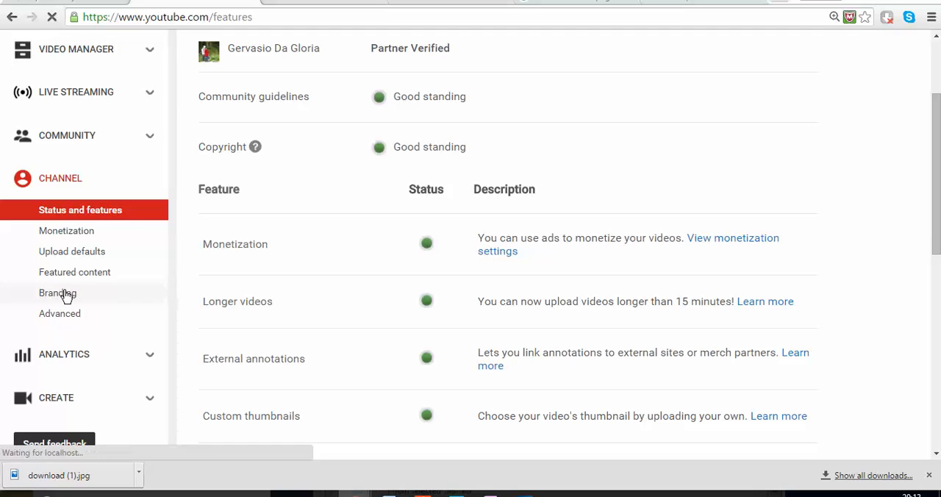
{"action": "left_click", "coordinate": [56, 293]}
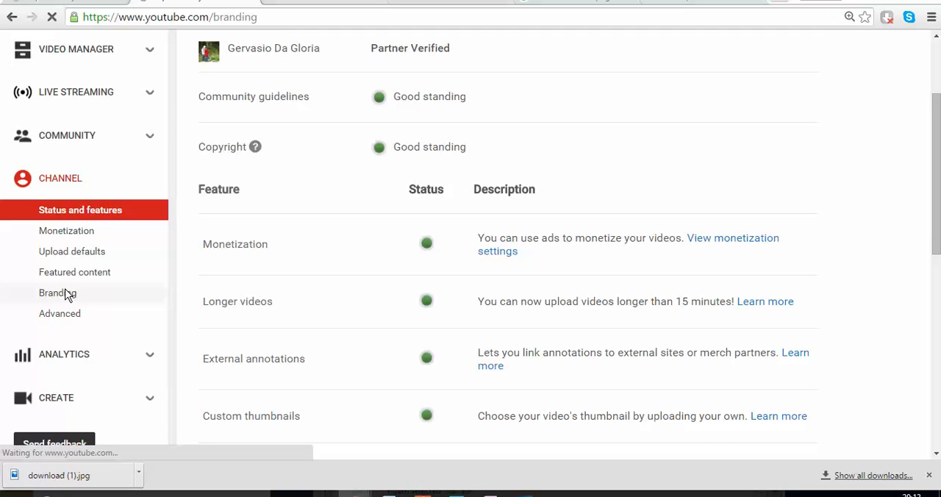
{"action": "mouse_move", "coordinate": [170, 176]}
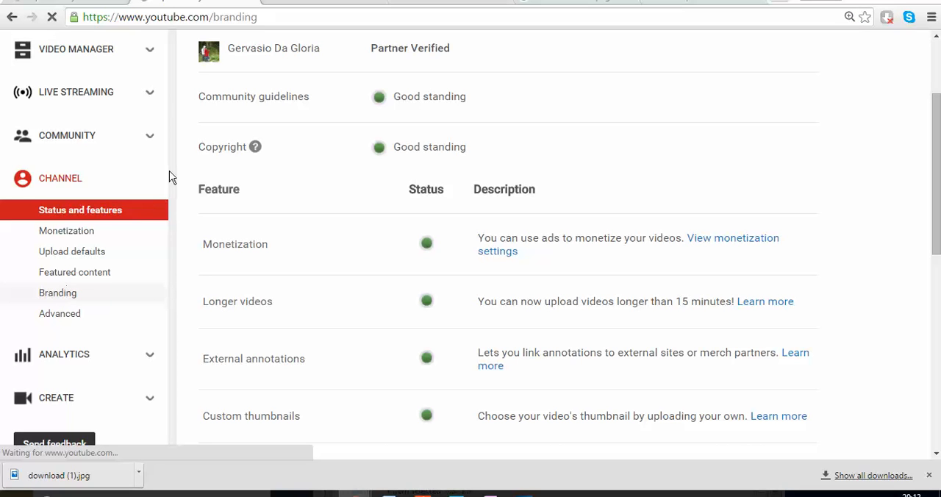
{"action": "left_click", "coordinate": [58, 293]}
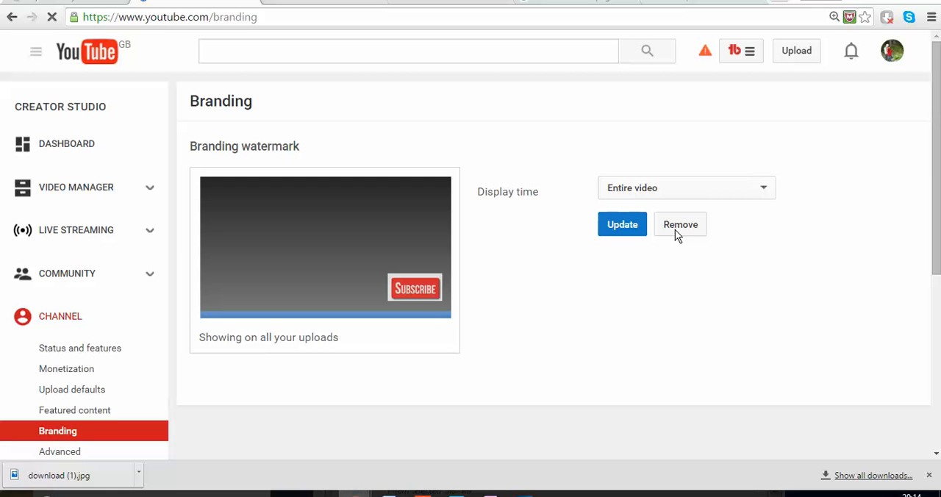
{"action": "mouse_move", "coordinate": [654, 234]}
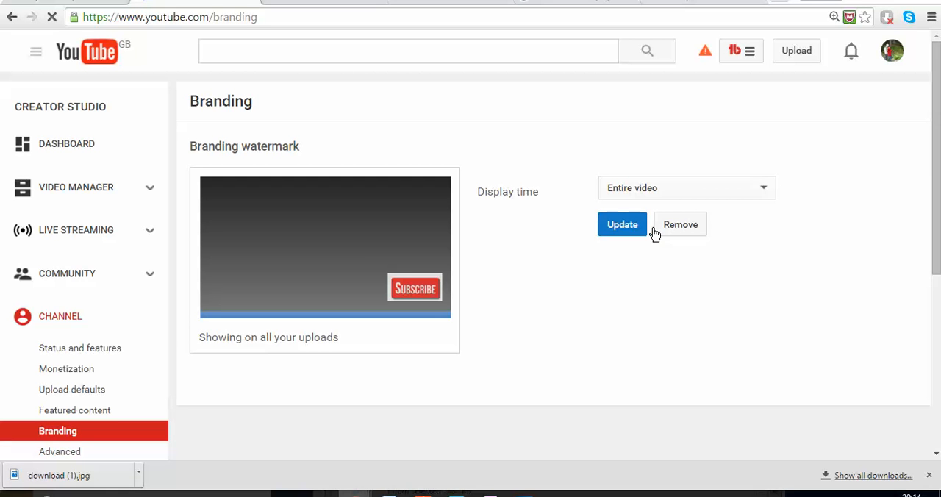
Remove the existing Subscribe watermark from the Branding page.
{"action": "left_click", "coordinate": [622, 223]}
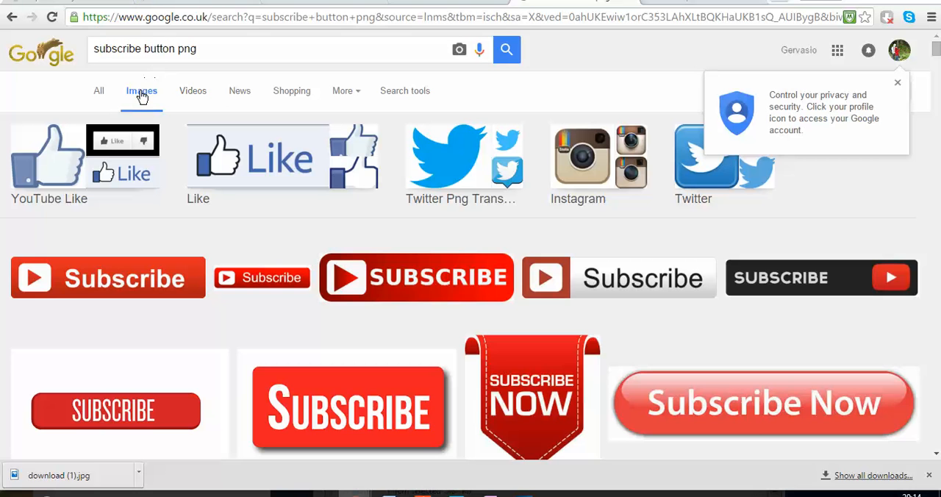
{"action": "mouse_move", "coordinate": [162, 97]}
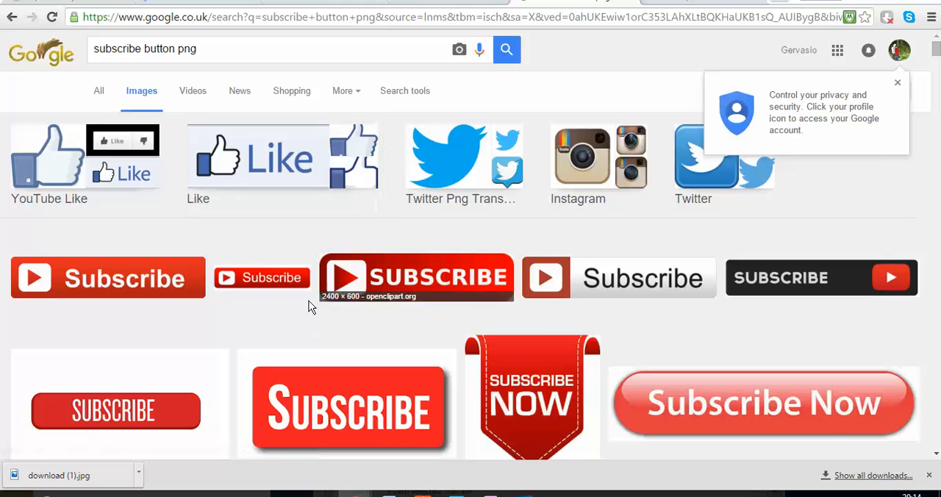
Save the red Subscribe Now image from Google Images into the Pictures > buttons folder.
{"action": "scroll", "scroll_direction": "down", "scroll_amount": 3}
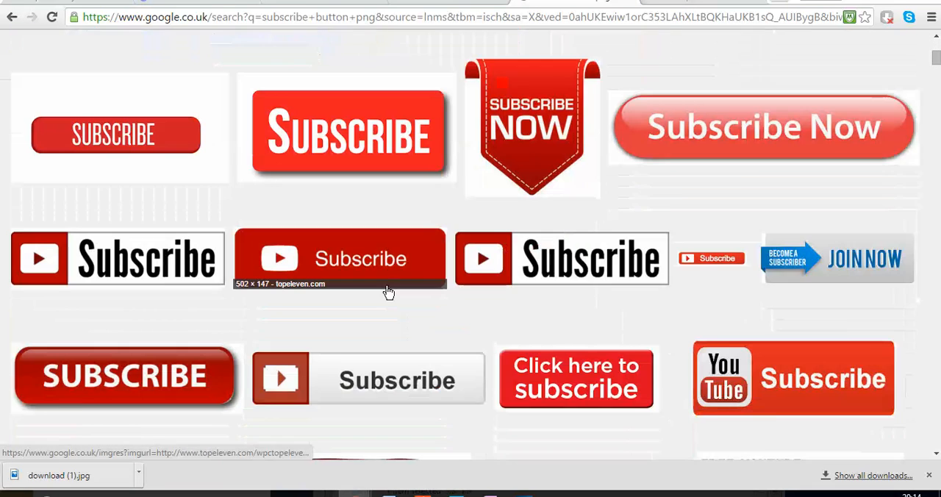
{"action": "scroll", "scroll_direction": "down", "scroll_amount": 3}
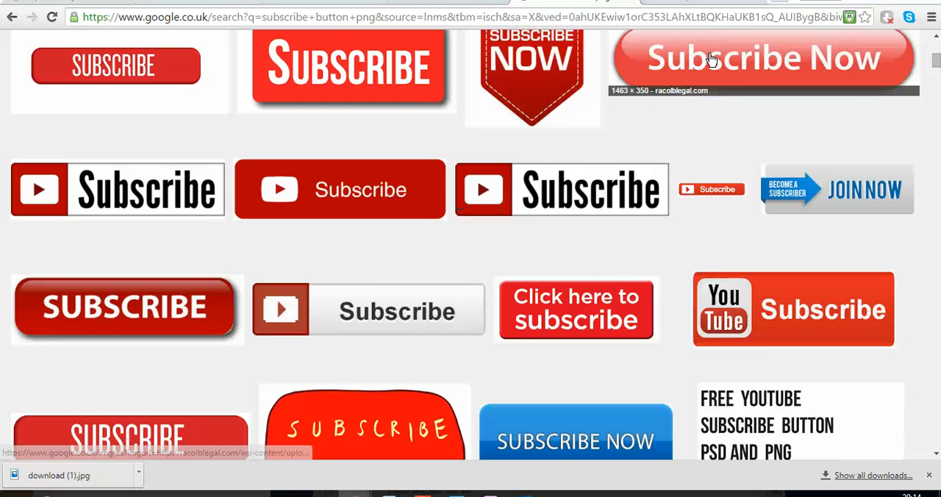
{"action": "right_click", "coordinate": [762, 58]}
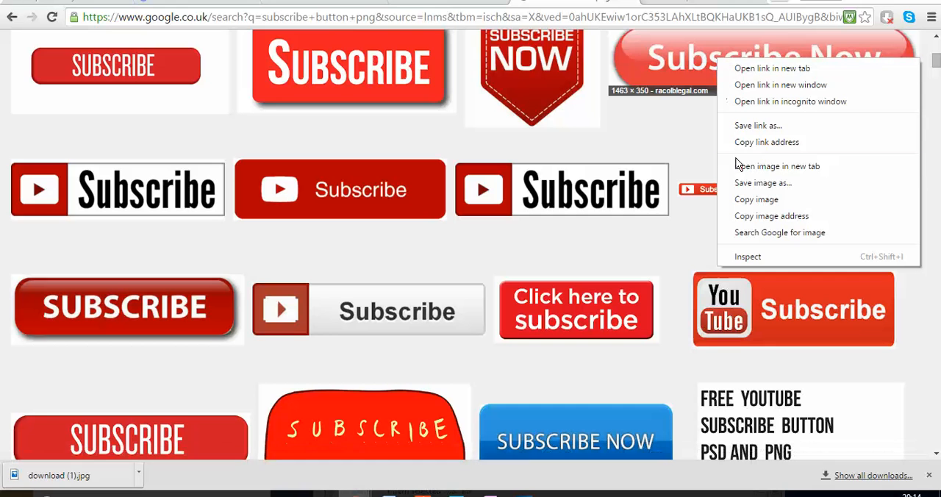
{"action": "left_click", "coordinate": [761, 182]}
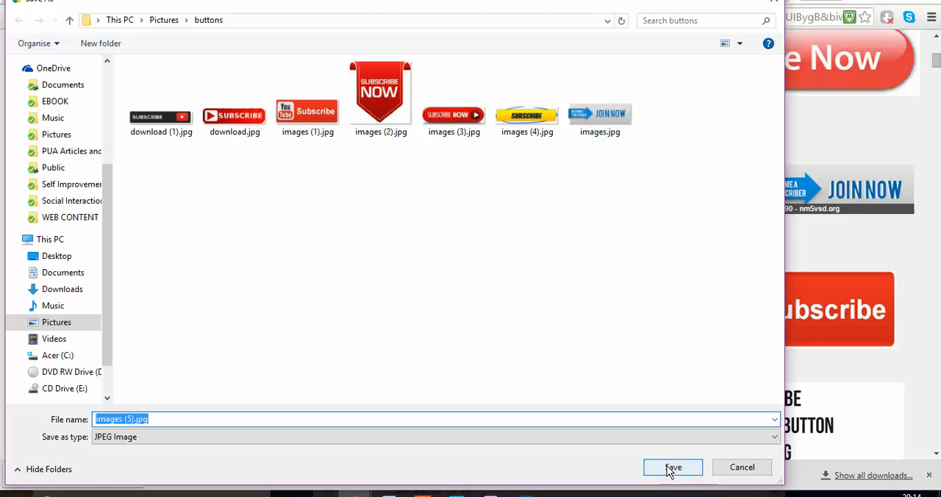
{"action": "left_click", "coordinate": [671, 468]}
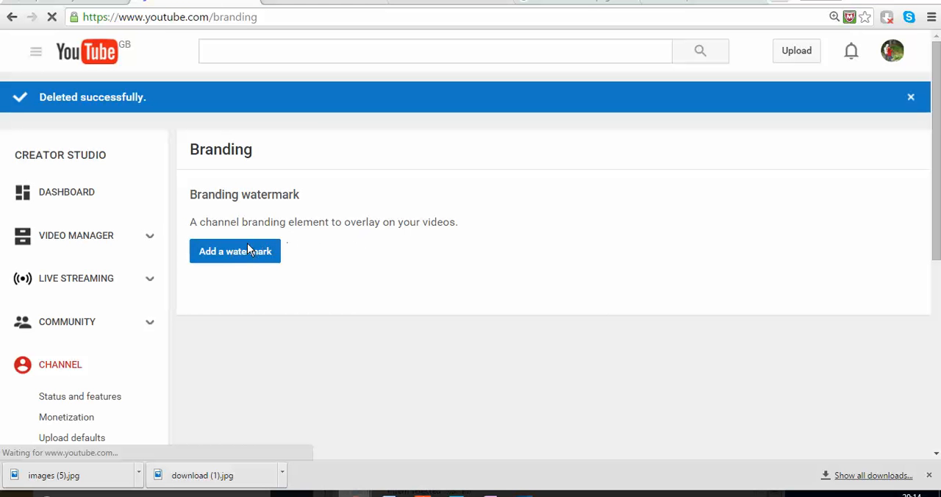
Start adding a new watermark and bring up the file chooser for the image.
{"action": "left_click", "coordinate": [236, 250]}
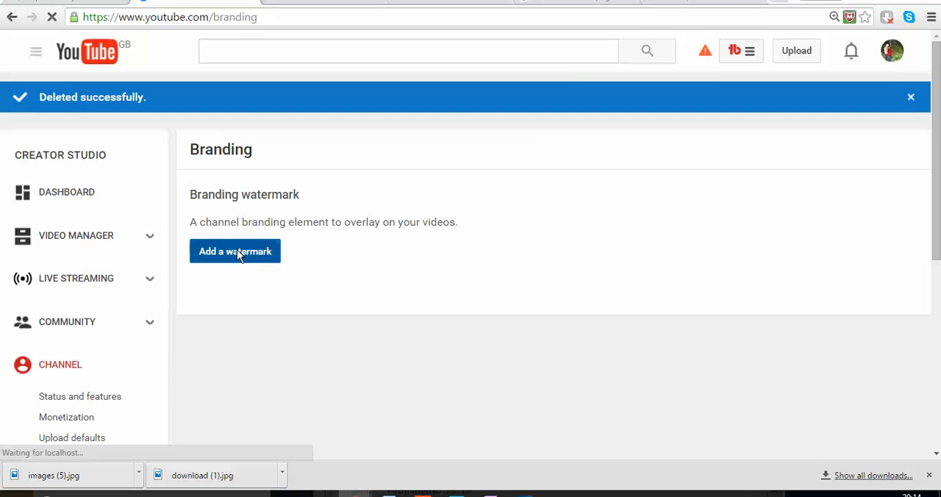
{"action": "left_click", "coordinate": [236, 250]}
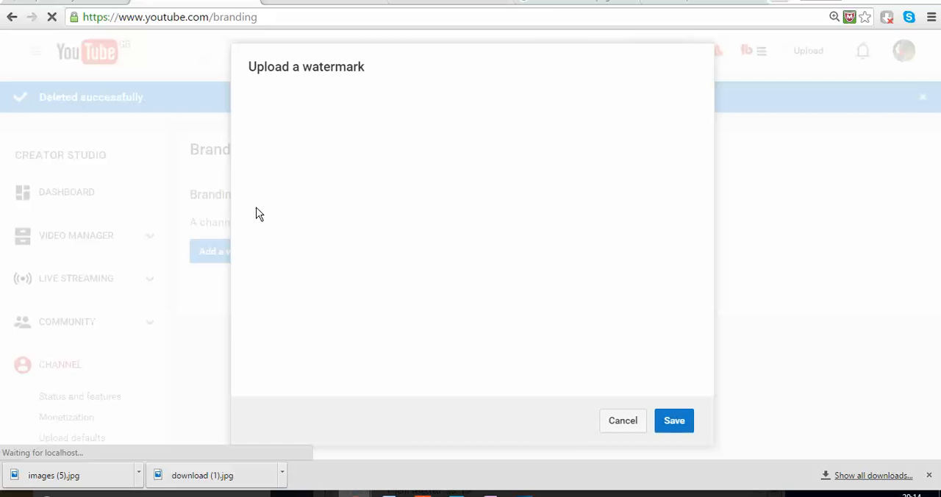
{"action": "mouse_move", "coordinate": [253, 215]}
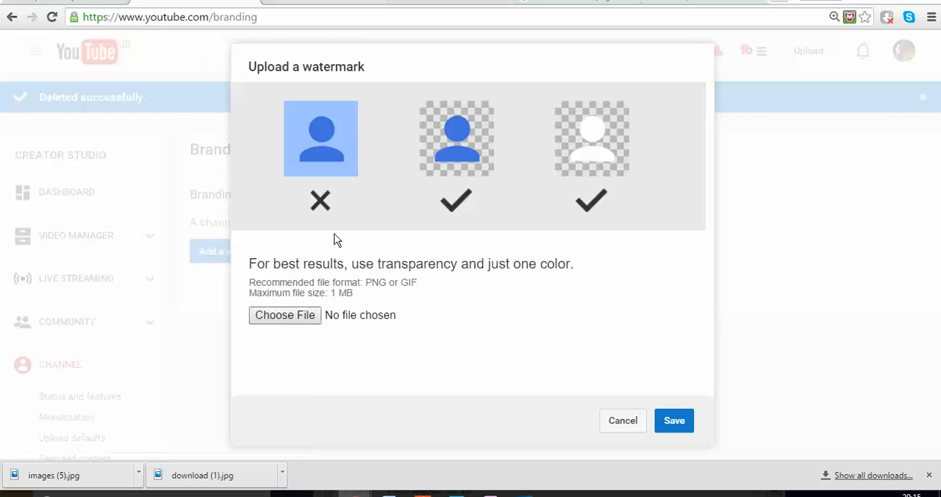
{"action": "mouse_move", "coordinate": [285, 315]}
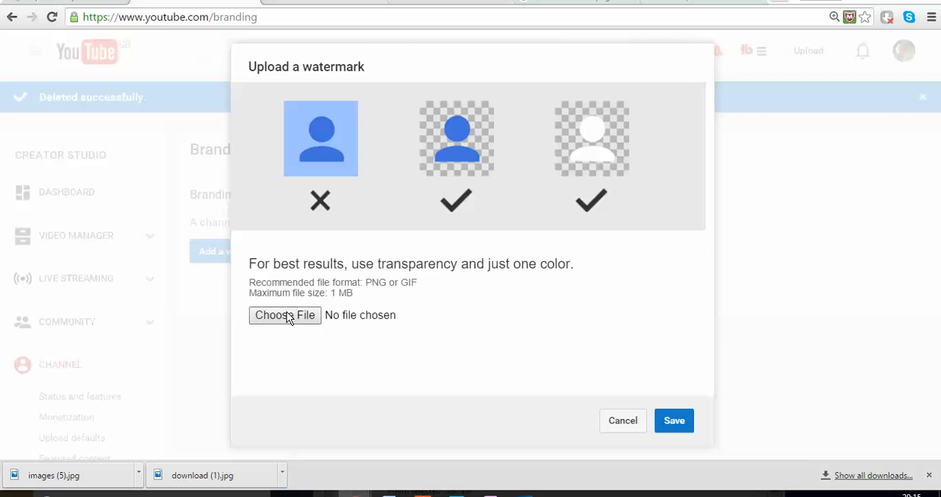
{"action": "mouse_move", "coordinate": [288, 317]}
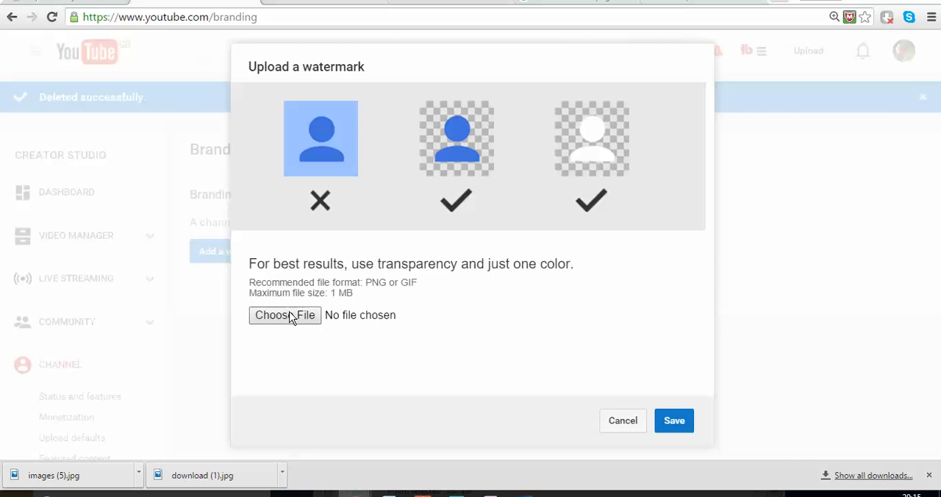
{"action": "left_click", "coordinate": [286, 315]}
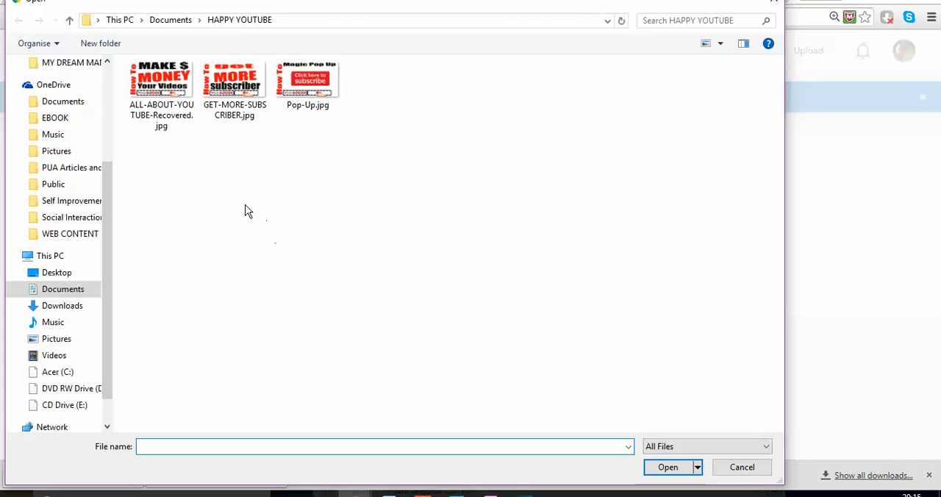
Select images (5).jpg from Pictures > buttons as the watermark file.
{"action": "left_click", "coordinate": [62, 288]}
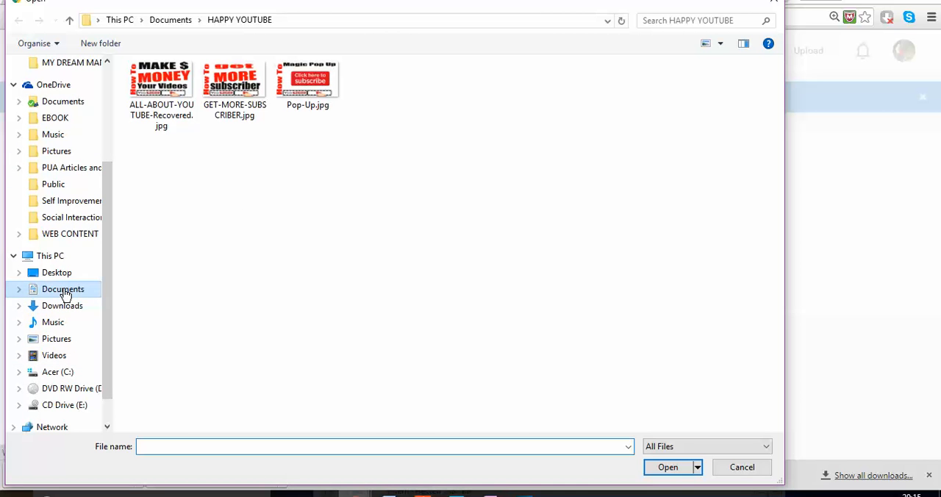
{"action": "left_click", "coordinate": [55, 338]}
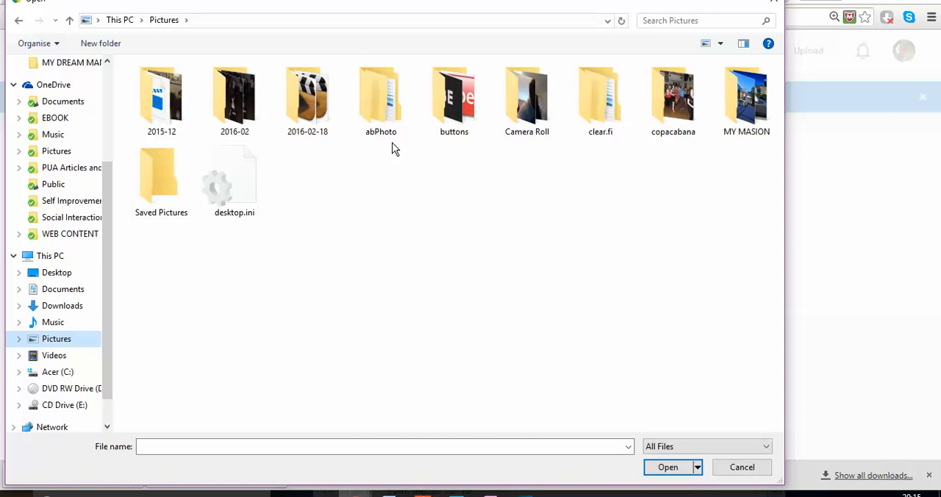
{"action": "double_click", "coordinate": [453, 96]}
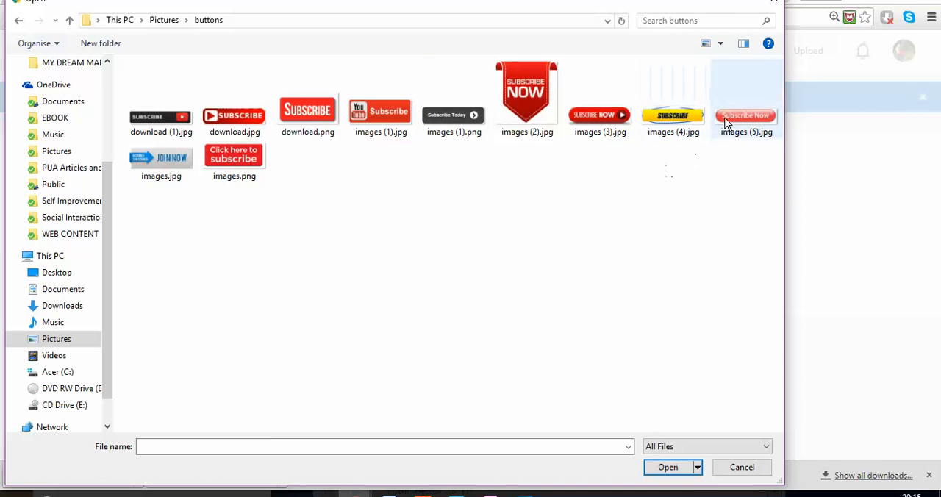
{"action": "left_click", "coordinate": [747, 95]}
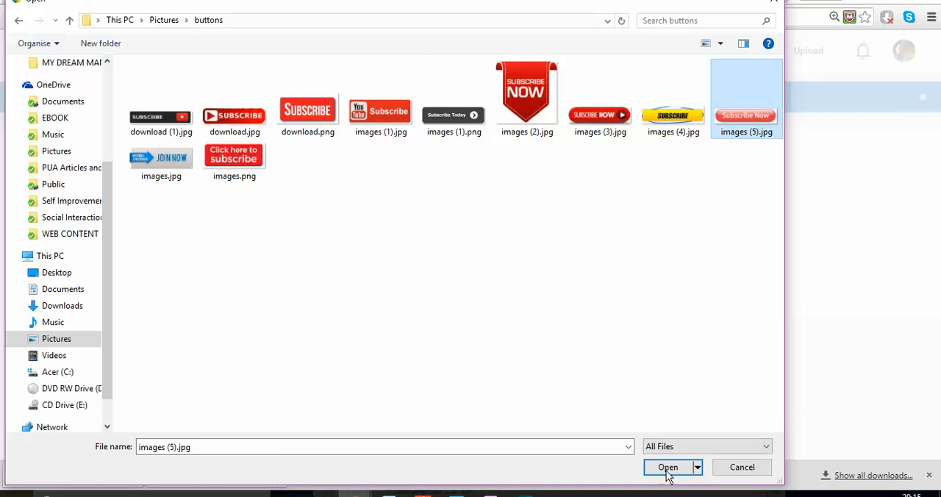
{"action": "left_click", "coordinate": [668, 468]}
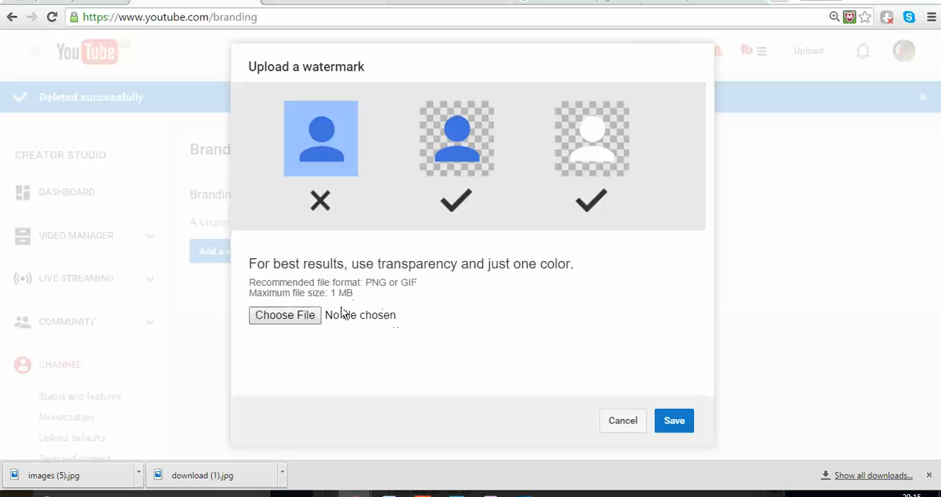
Upload the Subscribe Now image and save it as the channel's branding watermark.
{"action": "left_click", "coordinate": [286, 314]}
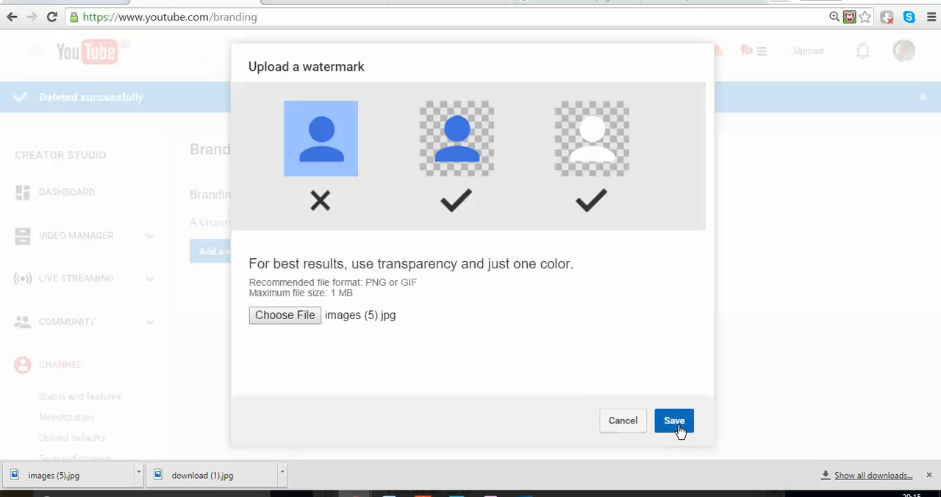
{"action": "left_click", "coordinate": [673, 421]}
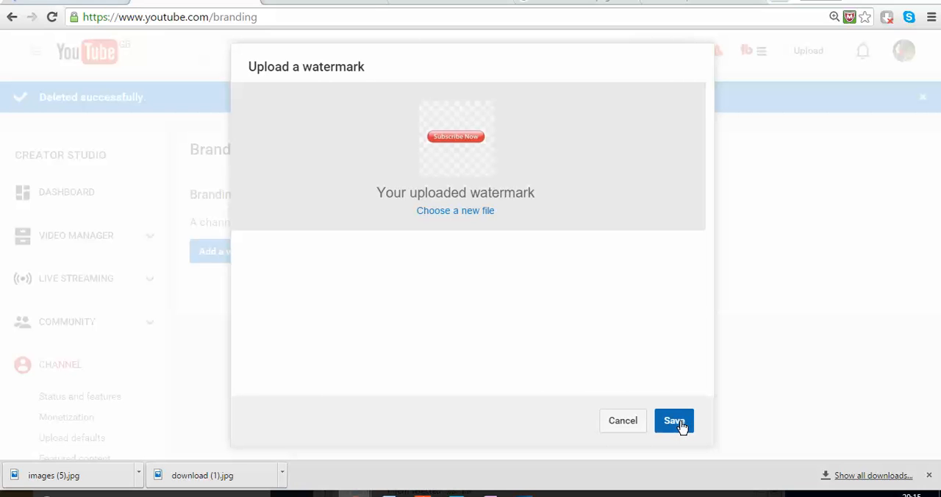
{"action": "left_click", "coordinate": [673, 421]}
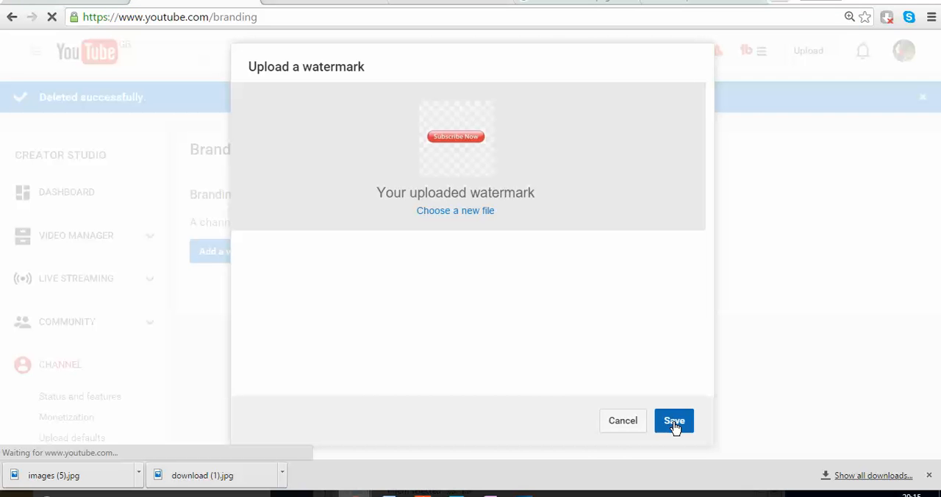
{"action": "left_click", "coordinate": [673, 421]}
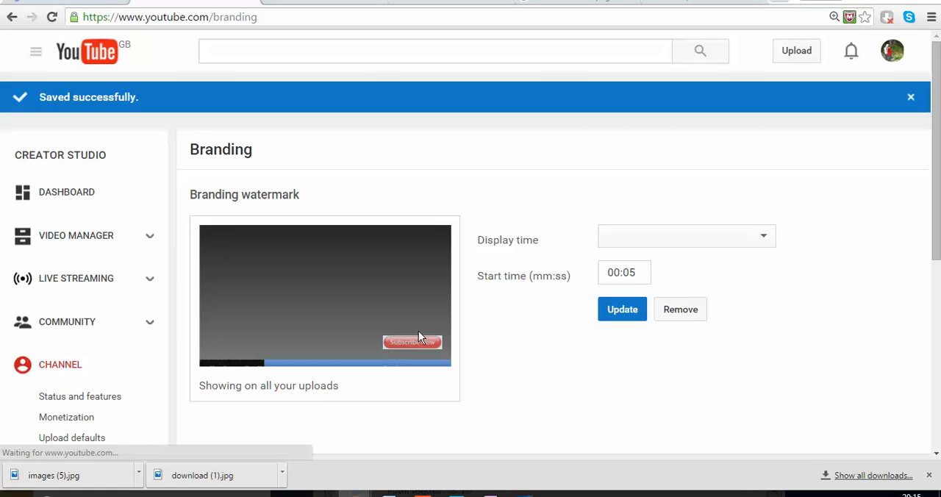
Try a custom watermark start time of 00:05.
{"action": "left_click", "coordinate": [684, 235]}
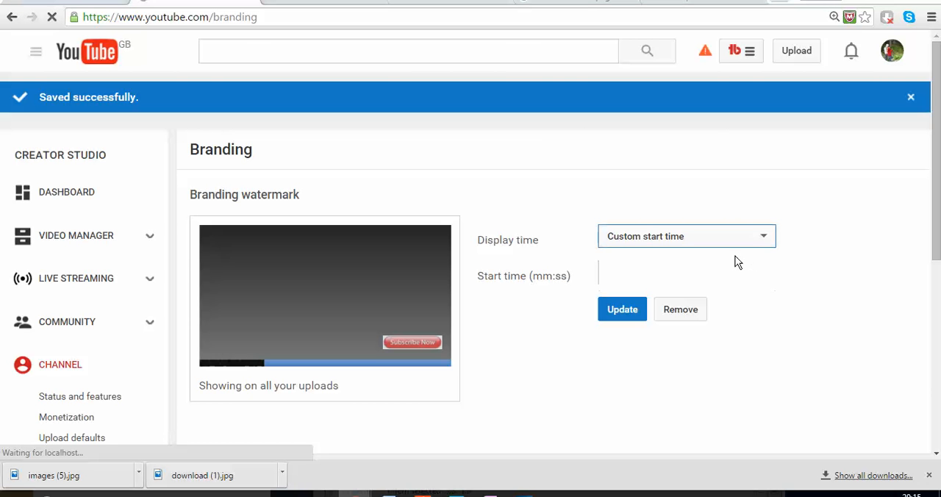
{"action": "type", "text": "00:05"}
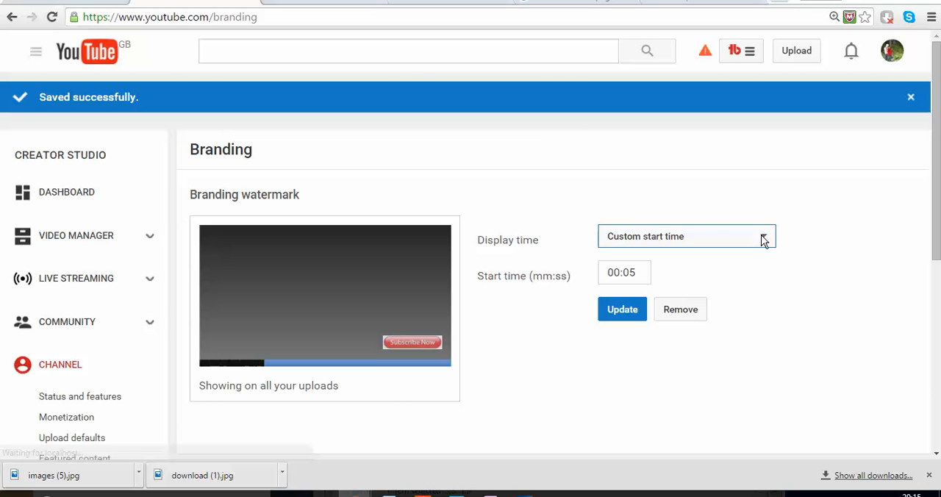
{"action": "left_click", "coordinate": [623, 272]}
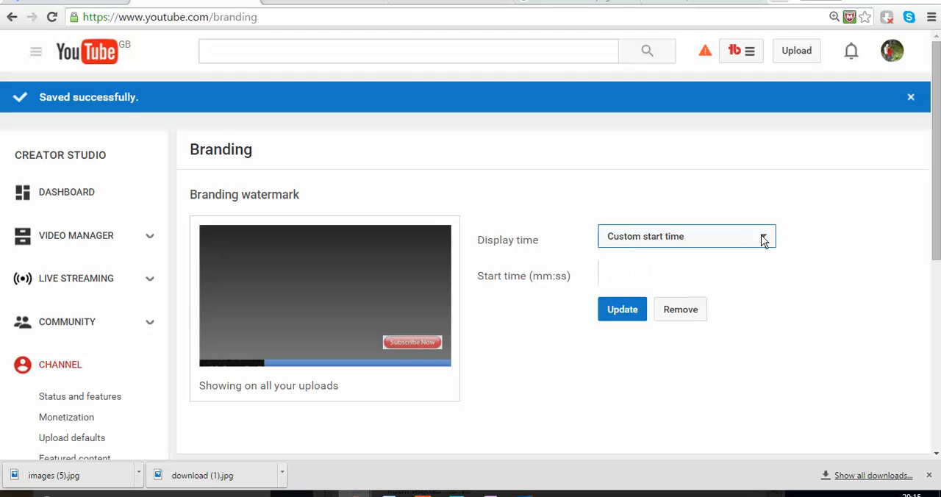
{"action": "type", "text": "00:05"}
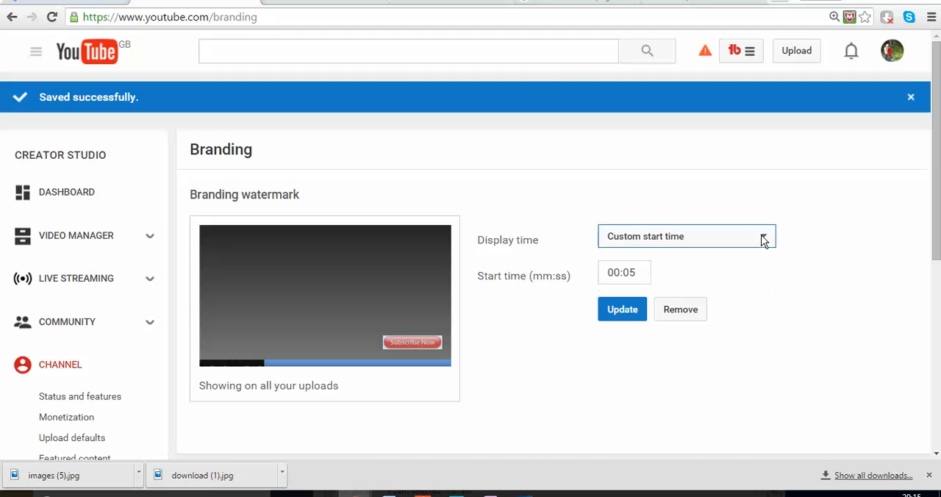
{"action": "left_click", "coordinate": [623, 272]}
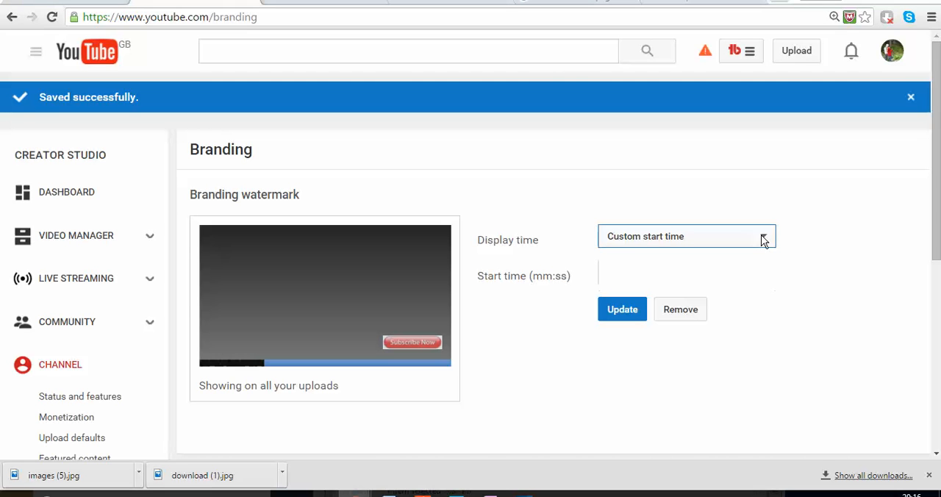
Set the watermark display time to Entire video instead.
{"action": "left_click", "coordinate": [685, 235]}
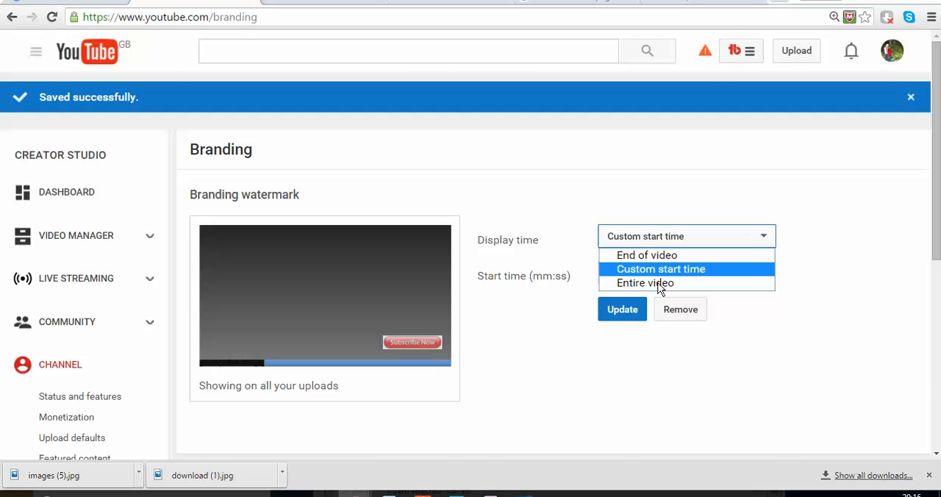
{"action": "left_click", "coordinate": [644, 283]}
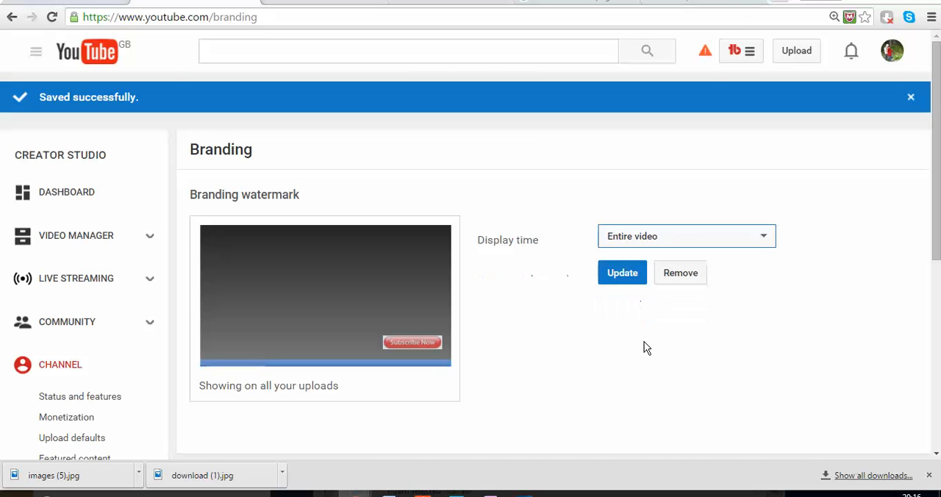
{"action": "left_click", "coordinate": [622, 273]}
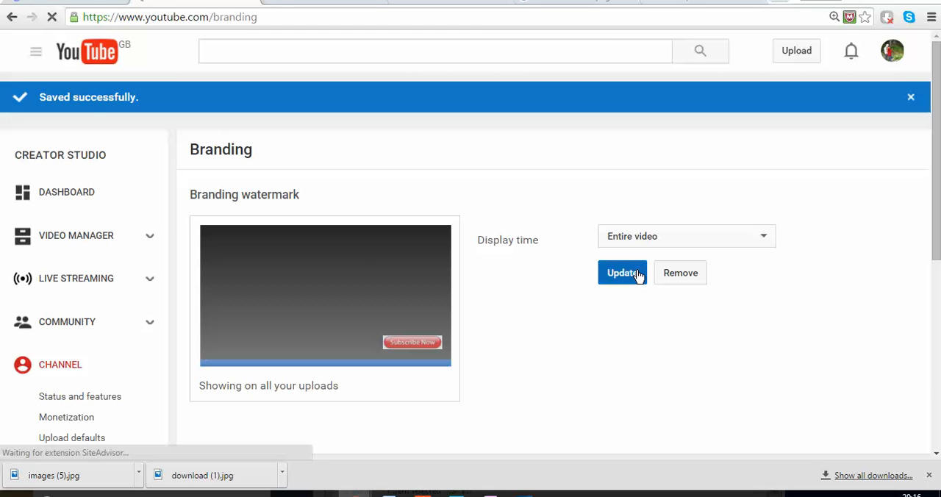
Apply the Entire video display-time setting with Update.
{"action": "left_click", "coordinate": [622, 273]}
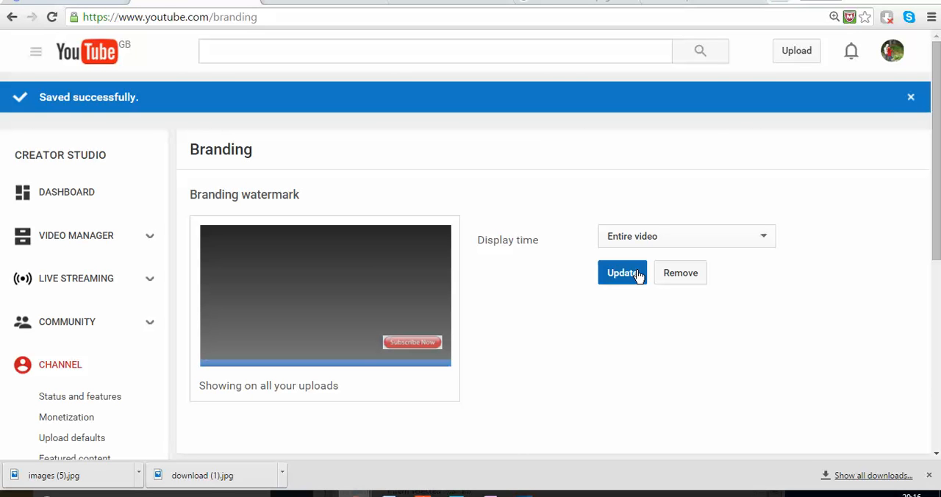
{"action": "scroll", "scroll_direction": "down", "scroll_amount": 3}
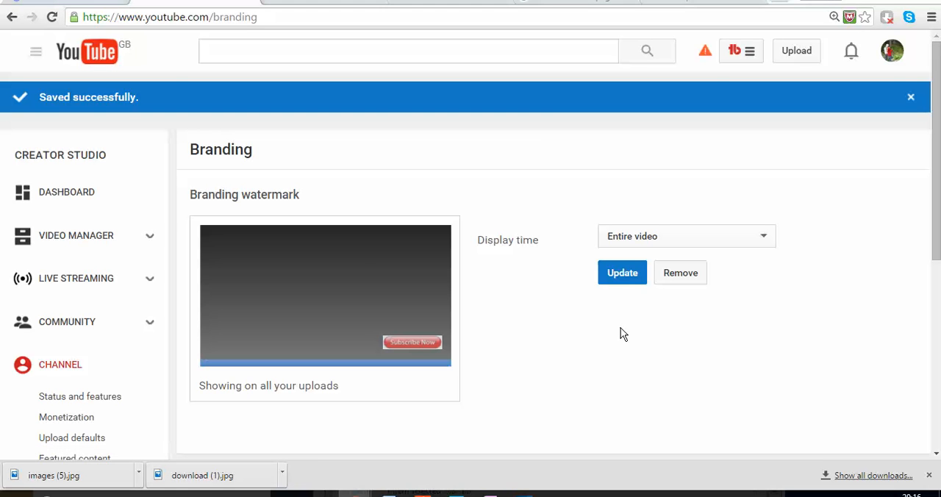
{"action": "mouse_move", "coordinate": [601, 328]}
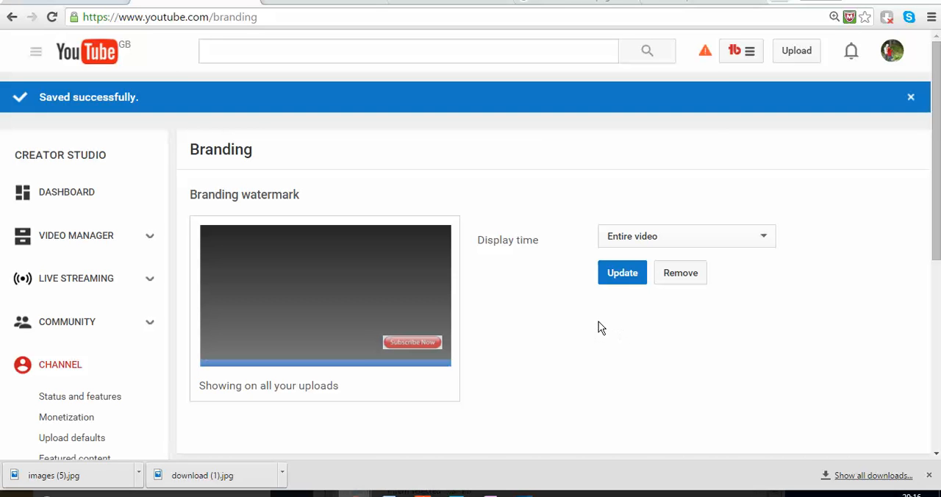
{"action": "mouse_move", "coordinate": [583, 327]}
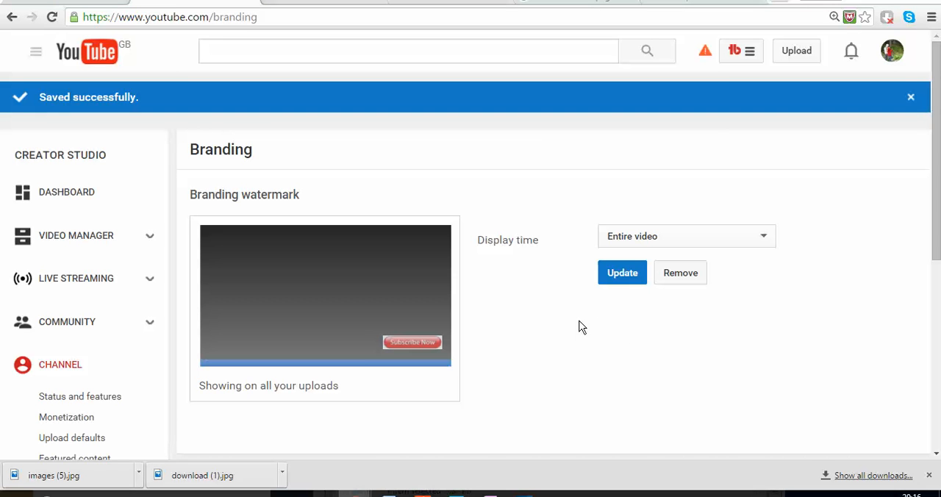